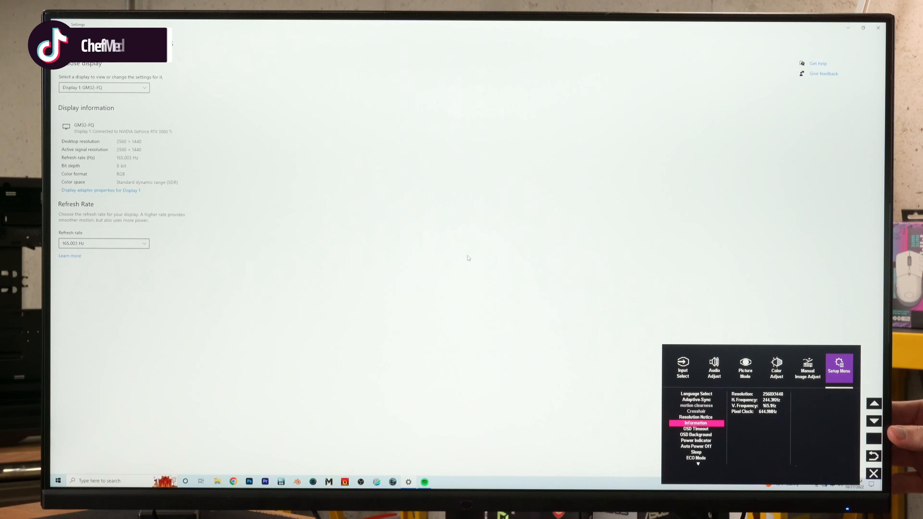
Step: Move down from Information past OSD Background to Auto Power Off, which reads Off
left_click(873, 420)
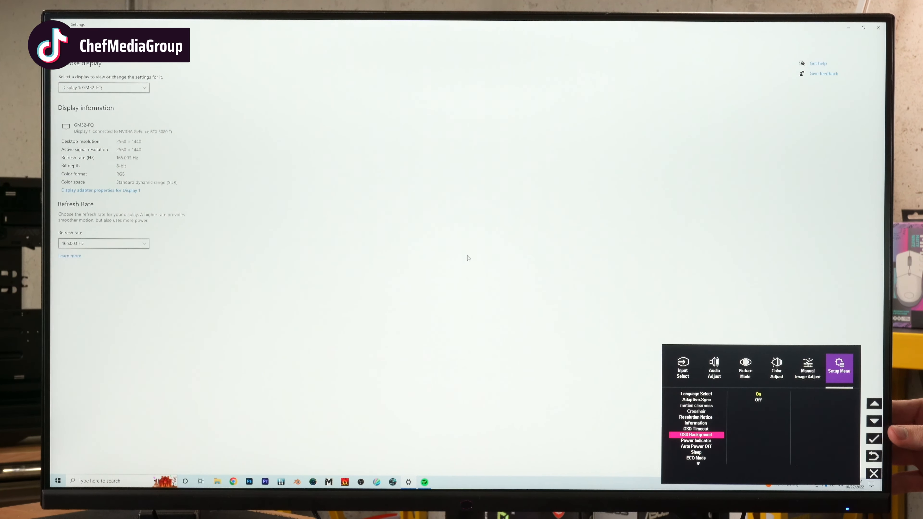
left_click(873, 420)
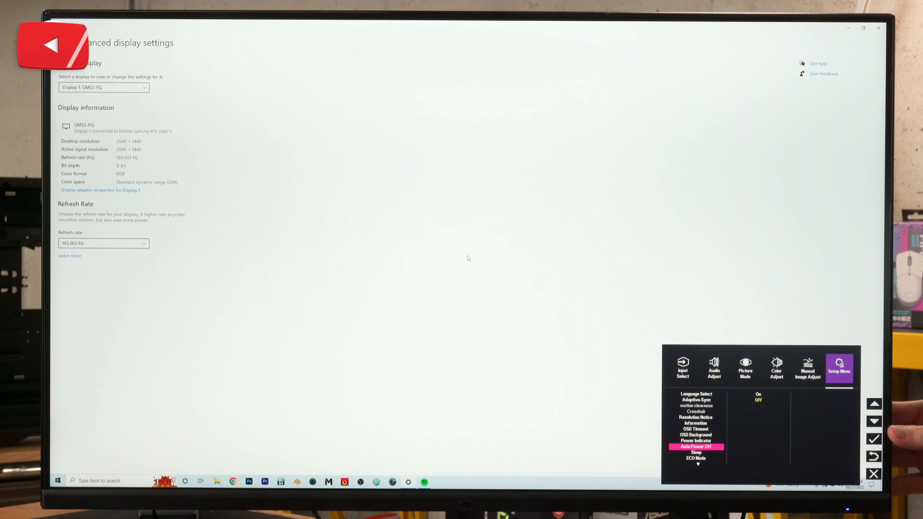